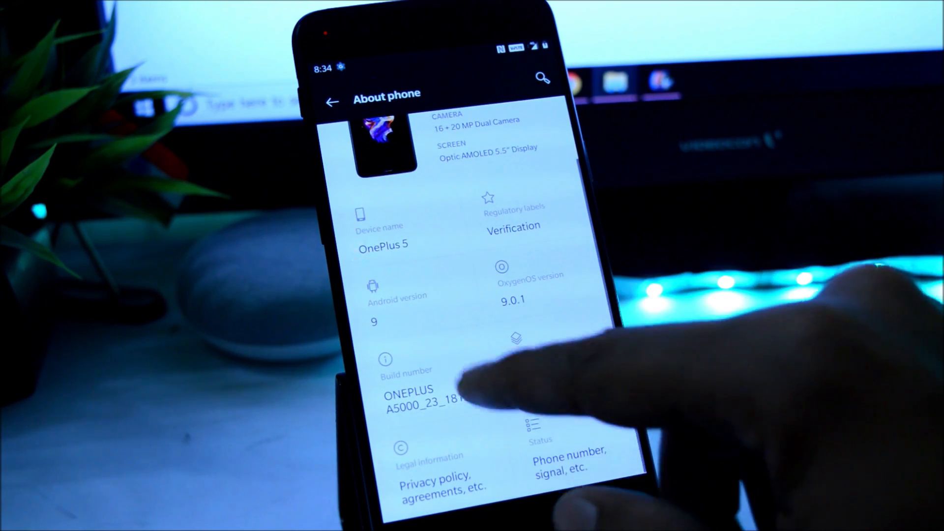
- Go back from About phone to the System menu where Developer options is now listed
click(406, 397)
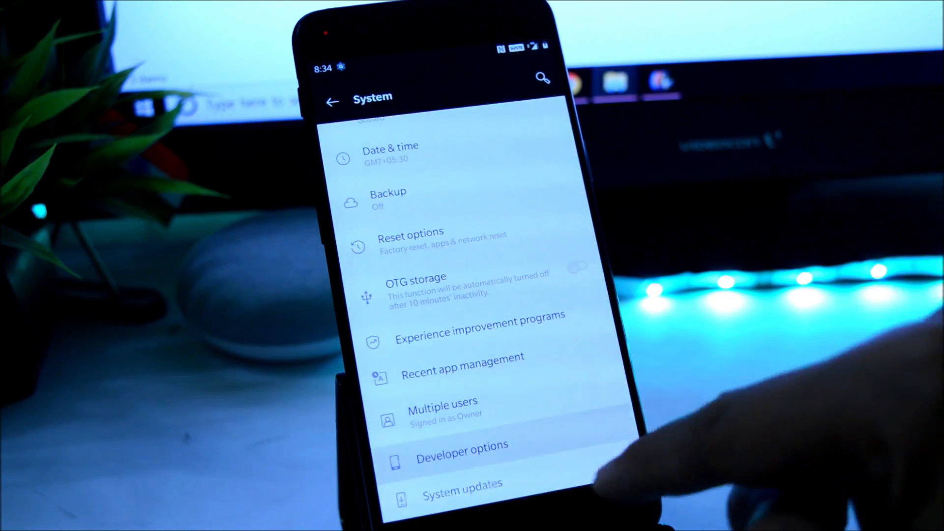
- Enter Developer options and scroll to confirm Advanced reboot is enabled before showing the power menu
click(462, 452)
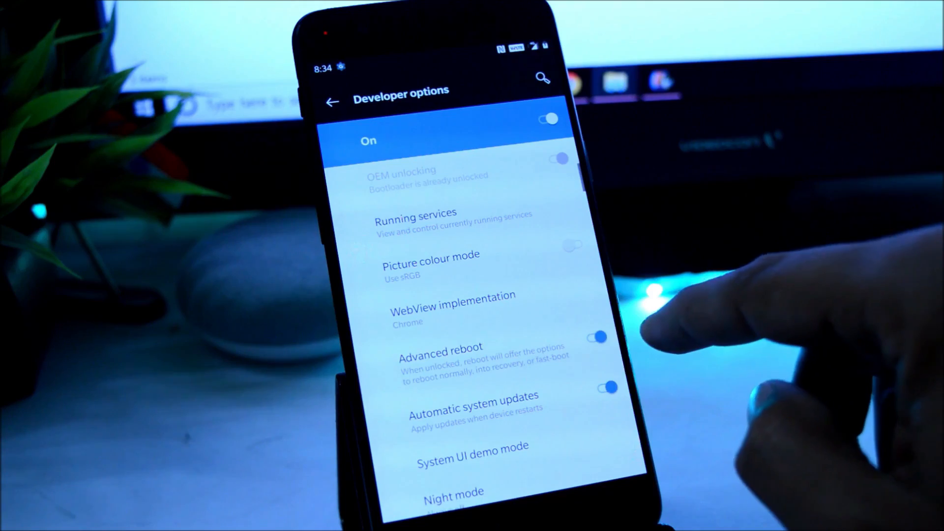
scroll(up, 3)
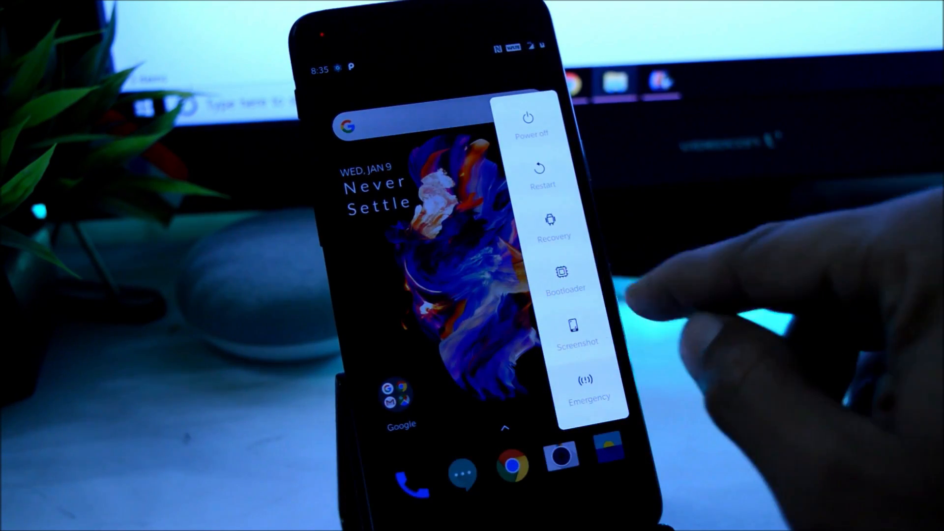
click(541, 185)
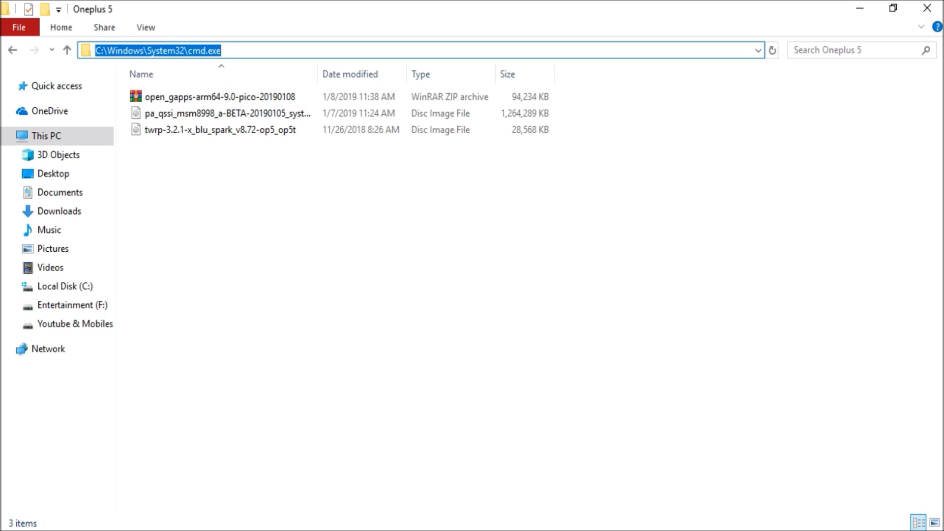
- Launch a Command Prompt at C:\adb\Oneplus 5 via the address bar 'cmd' command
text(cmd)
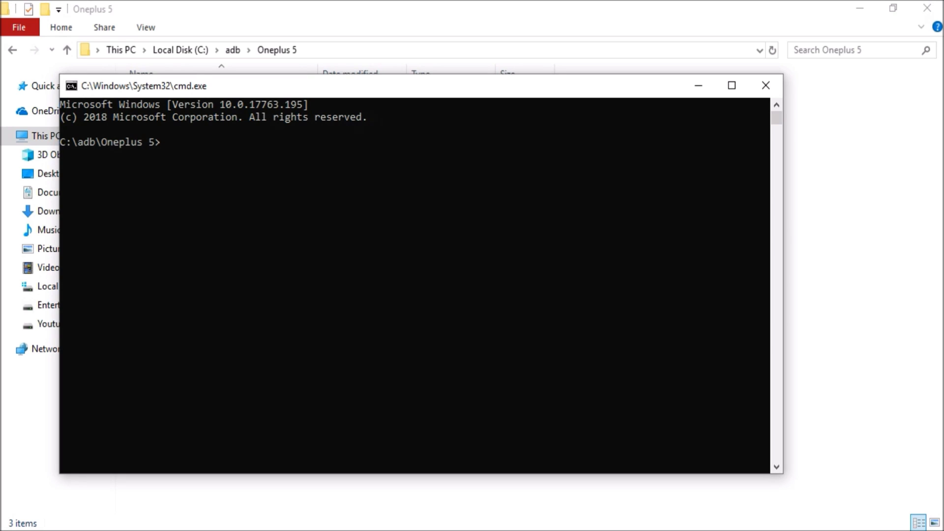
- Run 'fastboot devices' so the phone is listed as a connected fastboot device
text(fastboot)
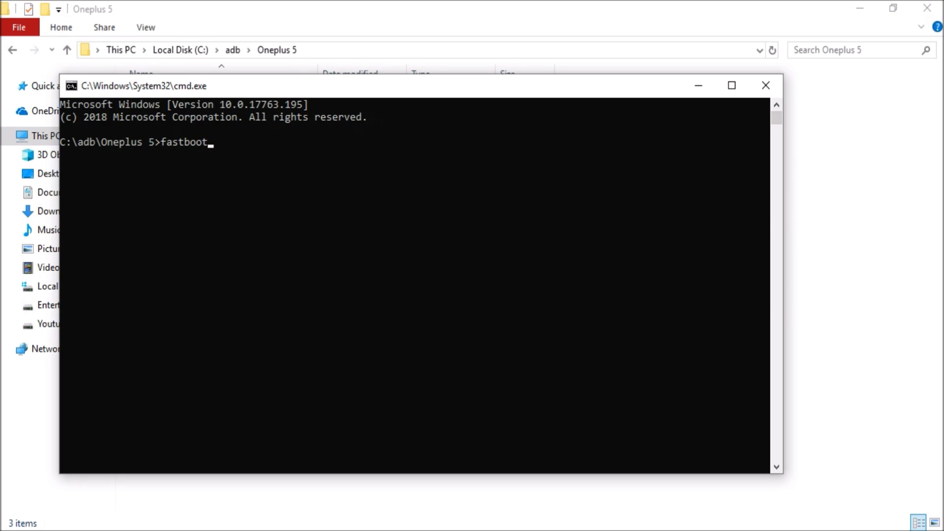
text(device)
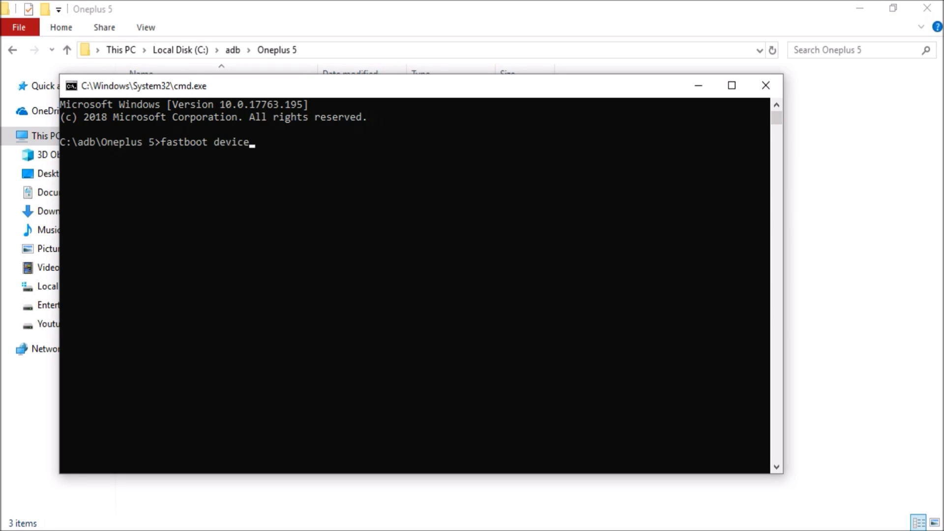
key(Return)
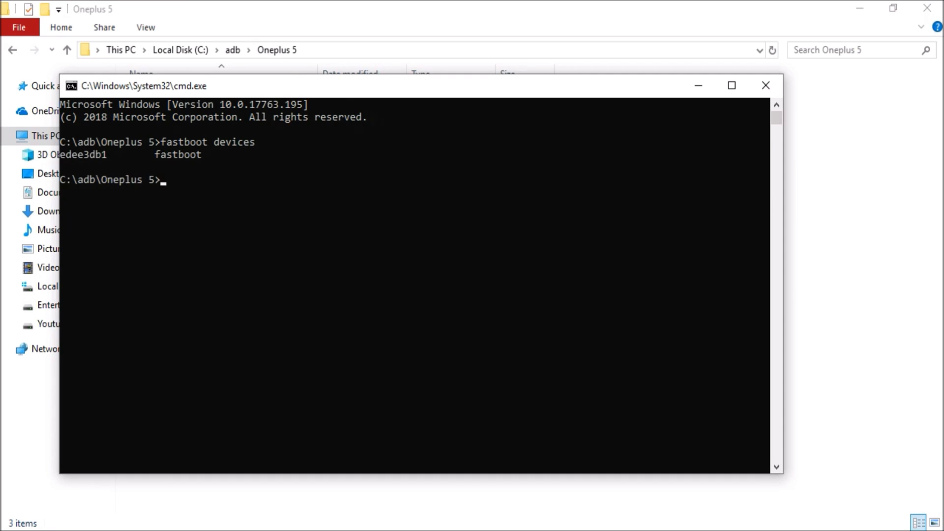